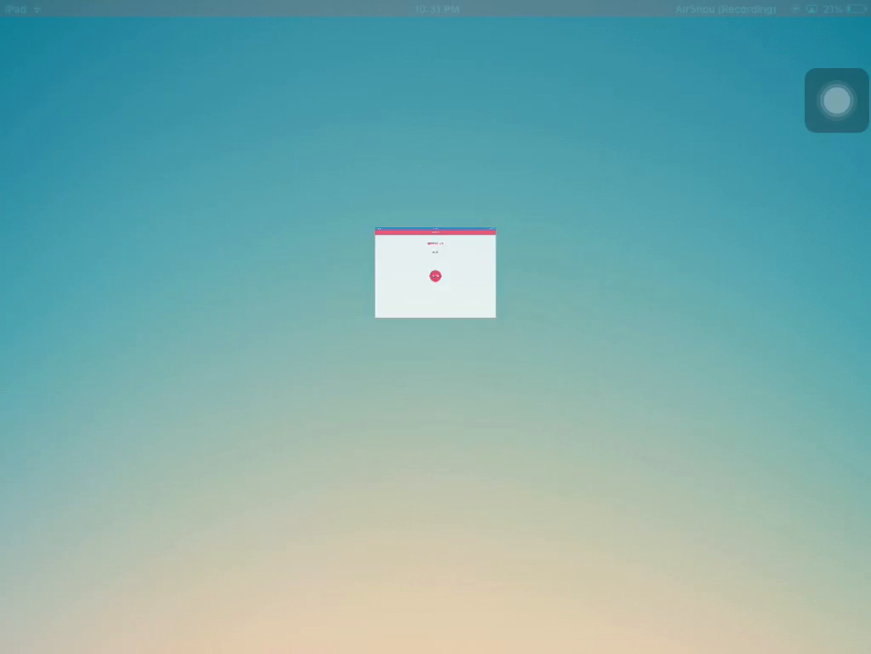
- Close the current app and launch the App Store from the Home Screen
{"action": "left_click", "coordinate": [435, 276]}
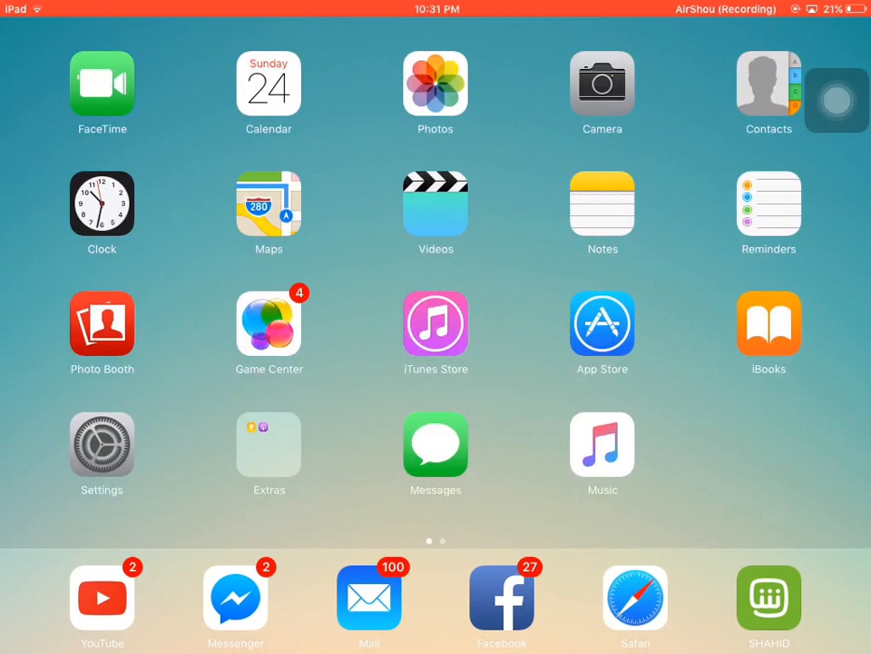
{"action": "left_click", "coordinate": [602, 323]}
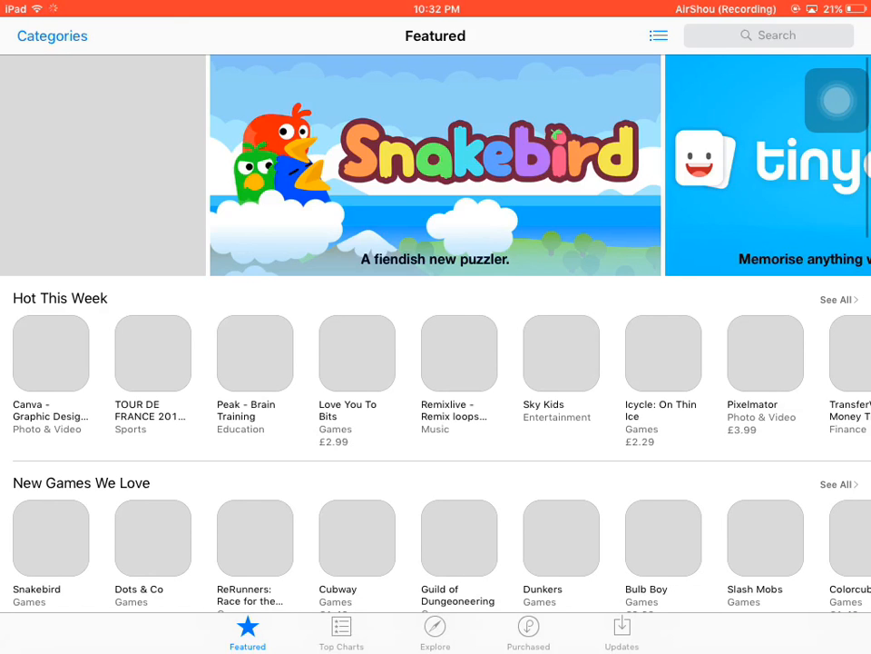
- Search the App Store for the free music app and open it
{"action": "left_click", "coordinate": [768, 36]}
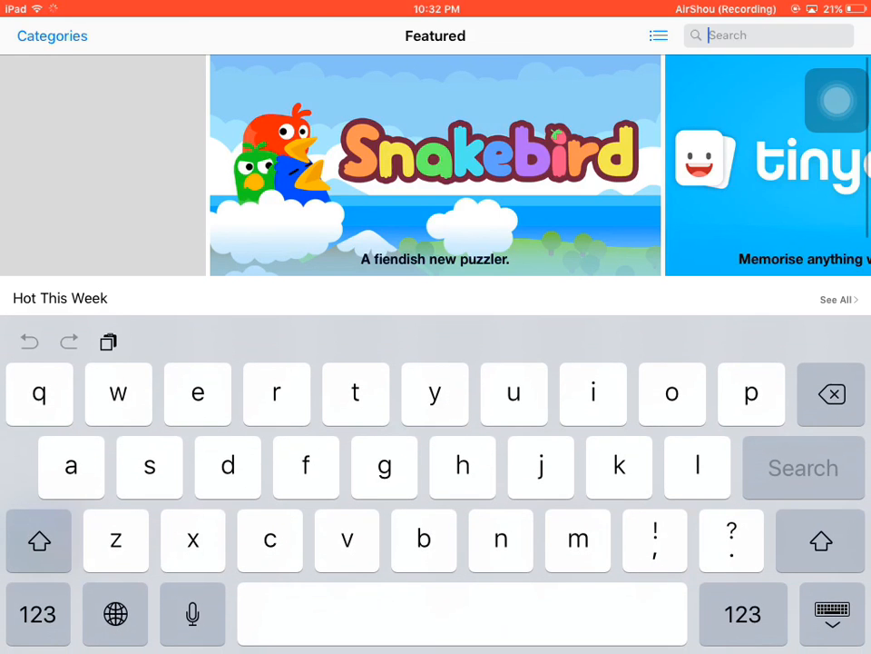
{"action": "type", "text": "rghini lyrics"}
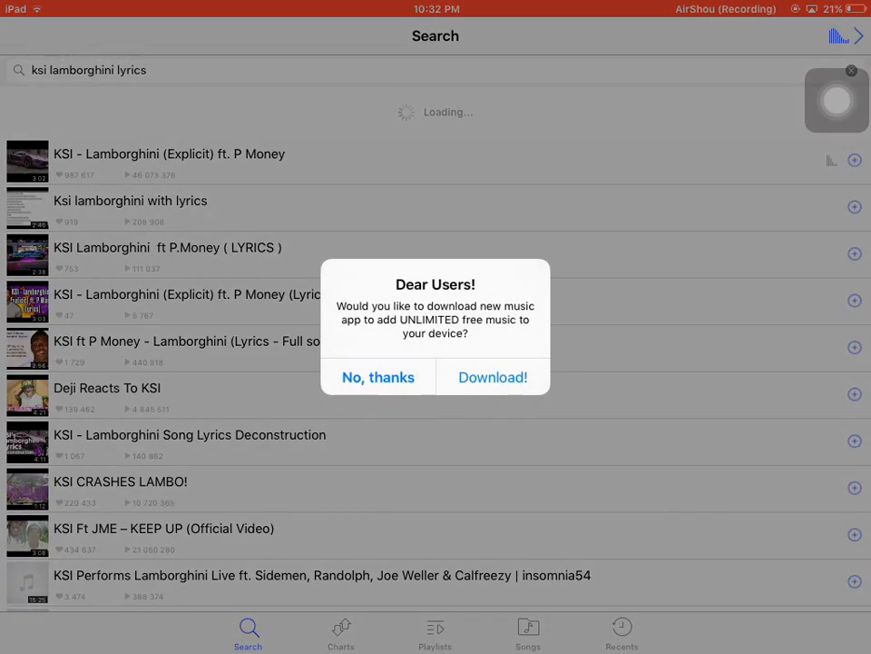
- Decline the download and rating prompts, then rerun the 'ksi lamborghini lyrics' search
{"action": "left_click", "coordinate": [377, 377]}
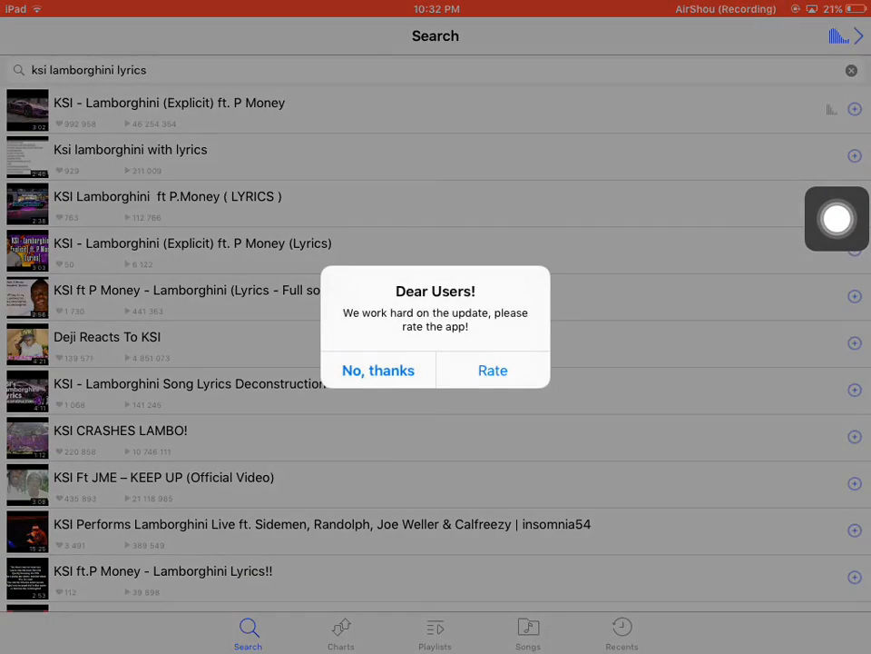
{"action": "left_click", "coordinate": [378, 369]}
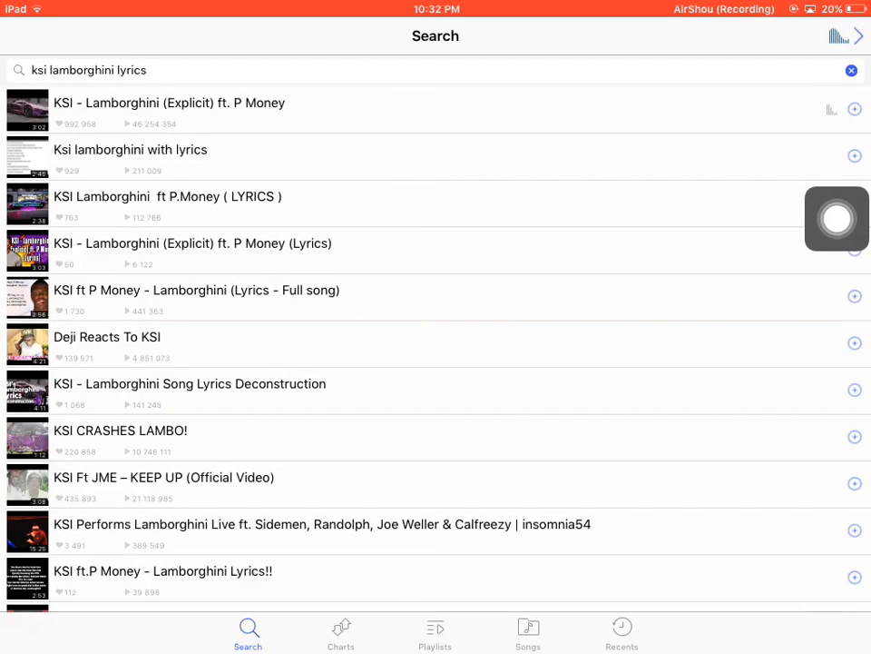
{"action": "left_click", "coordinate": [851, 70]}
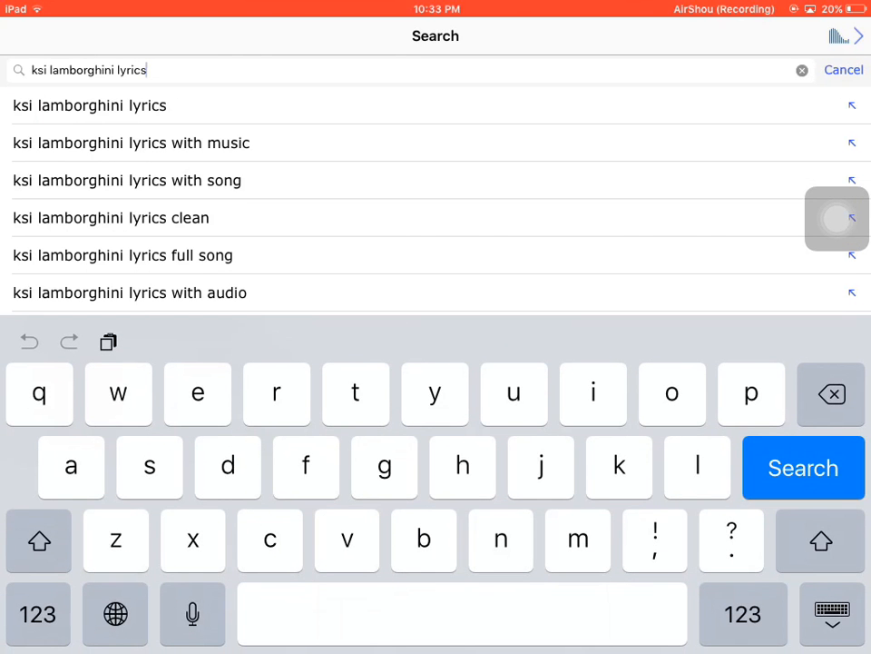
{"action": "left_click", "coordinate": [802, 468]}
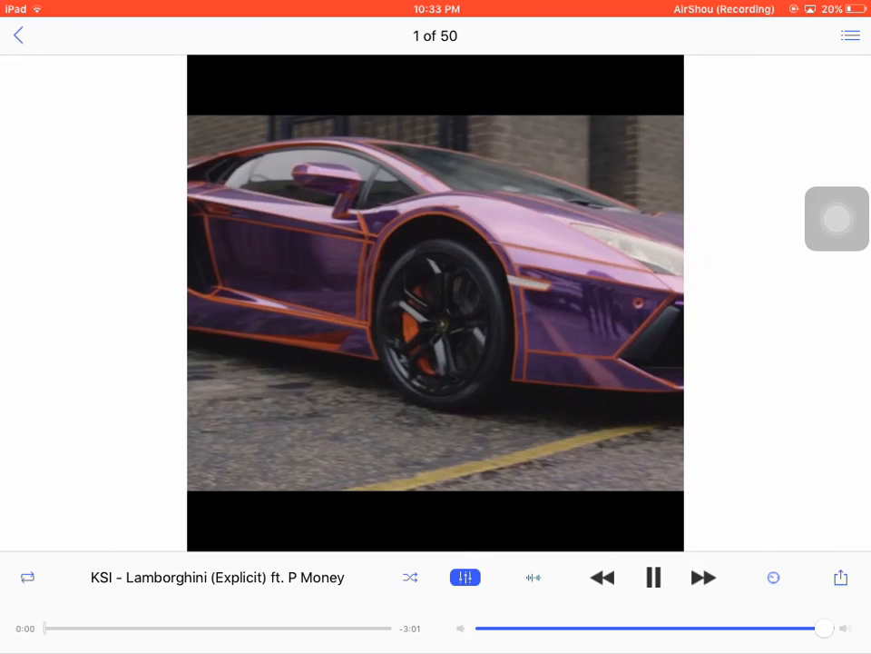
- Toggle repeat on and off, check the sleep timer, then leave the player for iTunes Top 100
{"action": "left_click", "coordinate": [27, 577]}
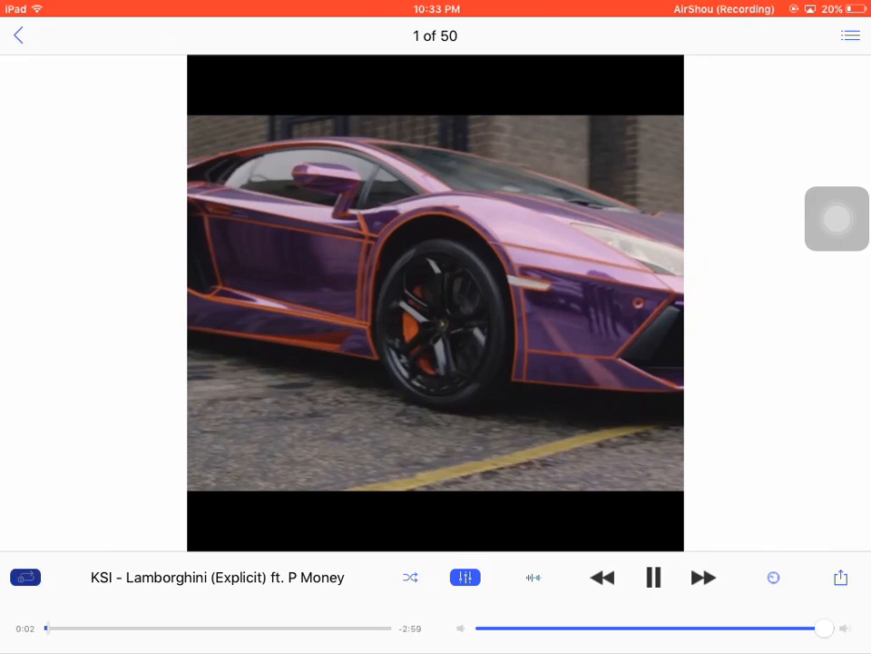
{"action": "left_click", "coordinate": [25, 578]}
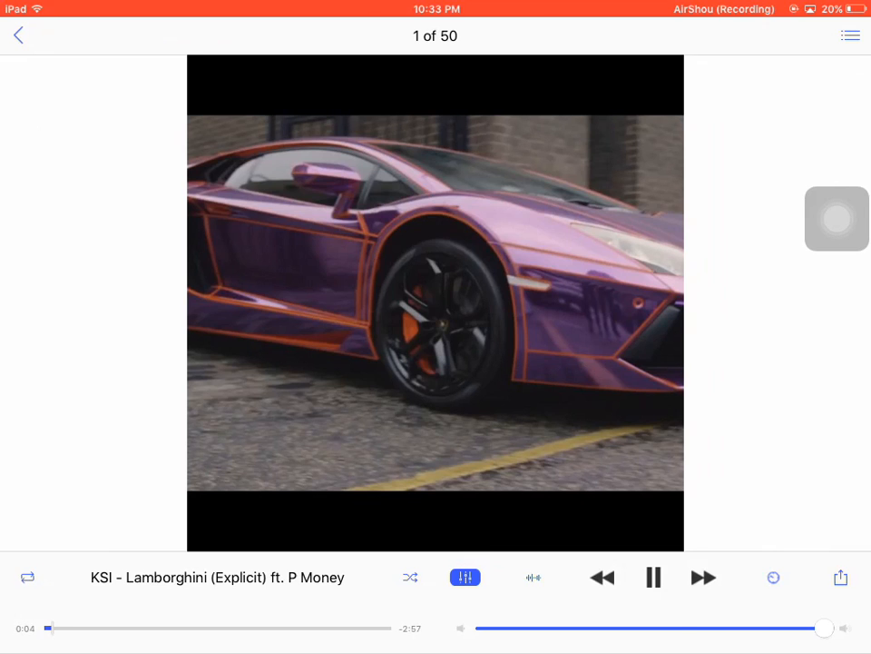
{"action": "left_click", "coordinate": [839, 577]}
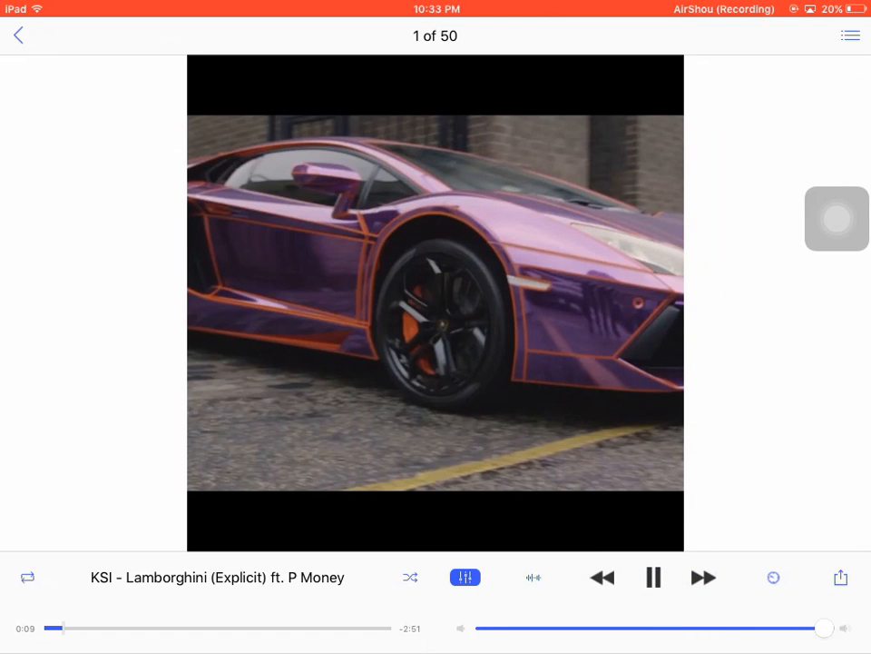
{"action": "left_click", "coordinate": [773, 577]}
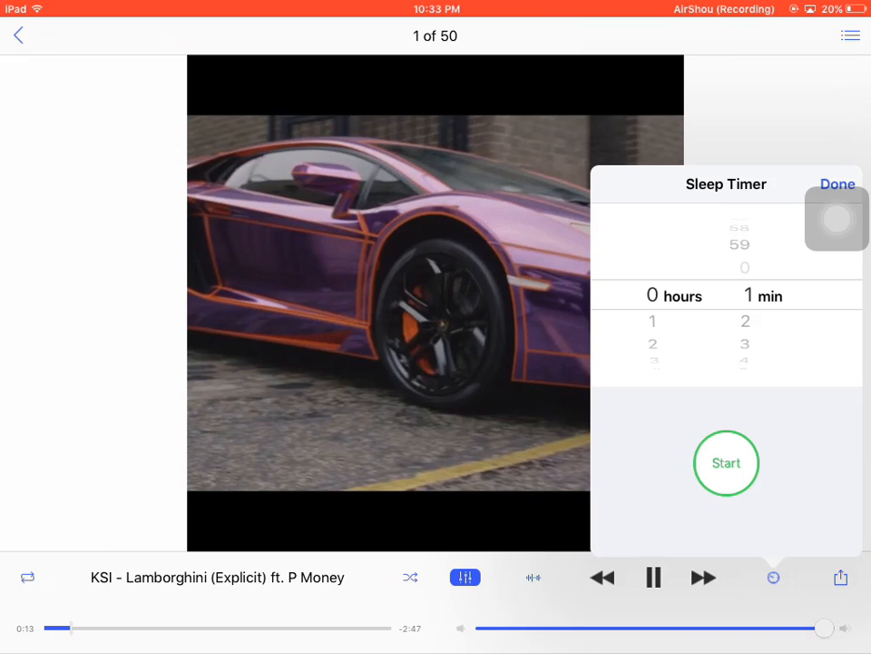
{"action": "left_click", "coordinate": [836, 183]}
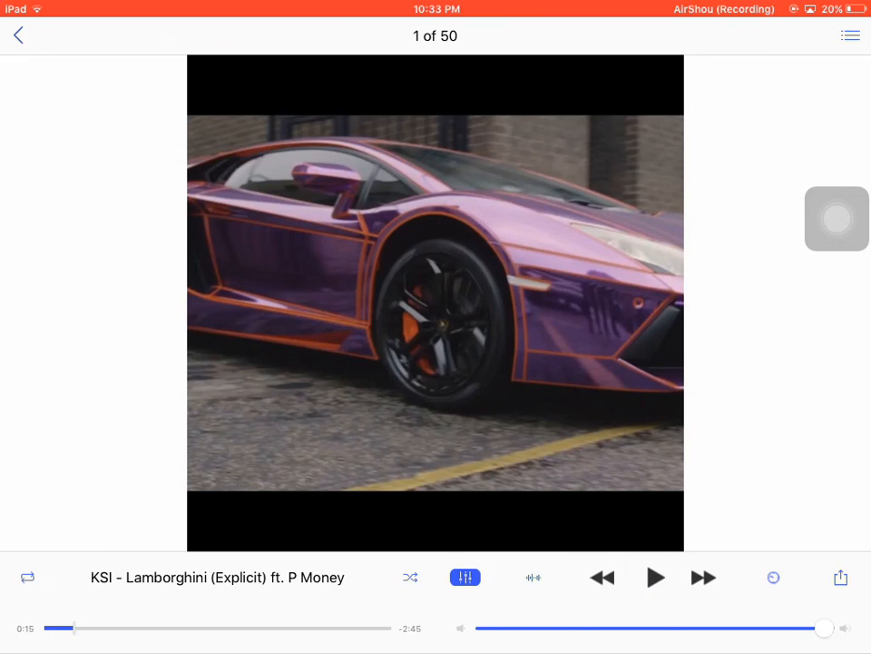
{"action": "left_click", "coordinate": [341, 633]}
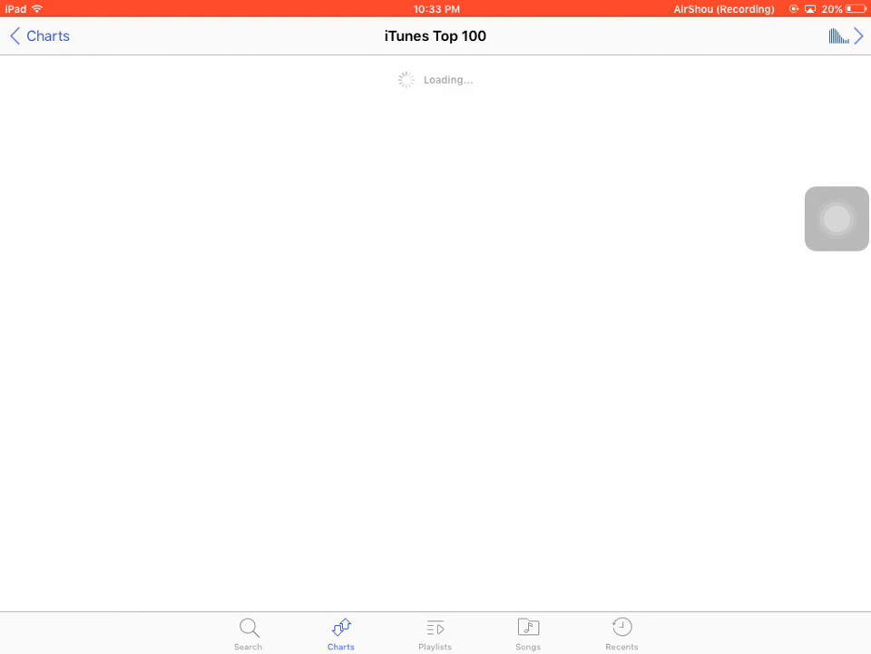
- Return to the Charts list and view the smart playlists under Playlists
{"action": "left_click", "coordinate": [38, 36]}
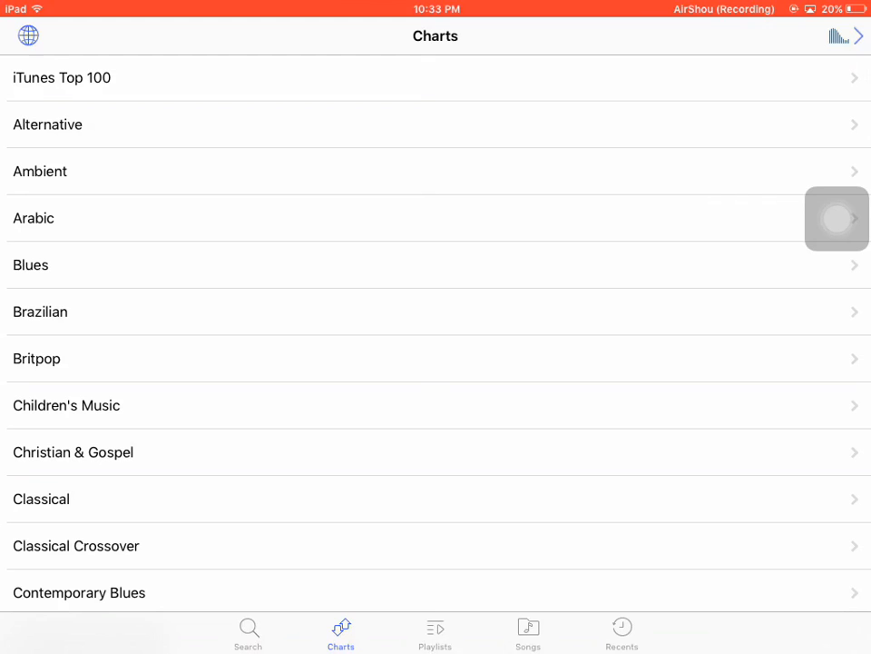
{"action": "left_click", "coordinate": [435, 633]}
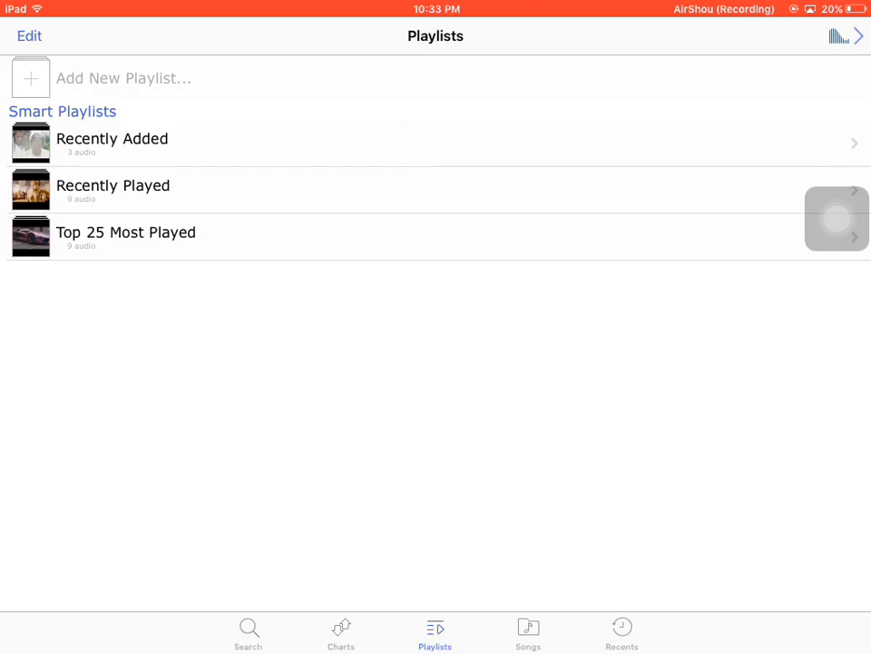
- Browse the Songs library, sort by Duration then Date, and view Recents grouped by day
{"action": "left_click", "coordinate": [529, 633]}
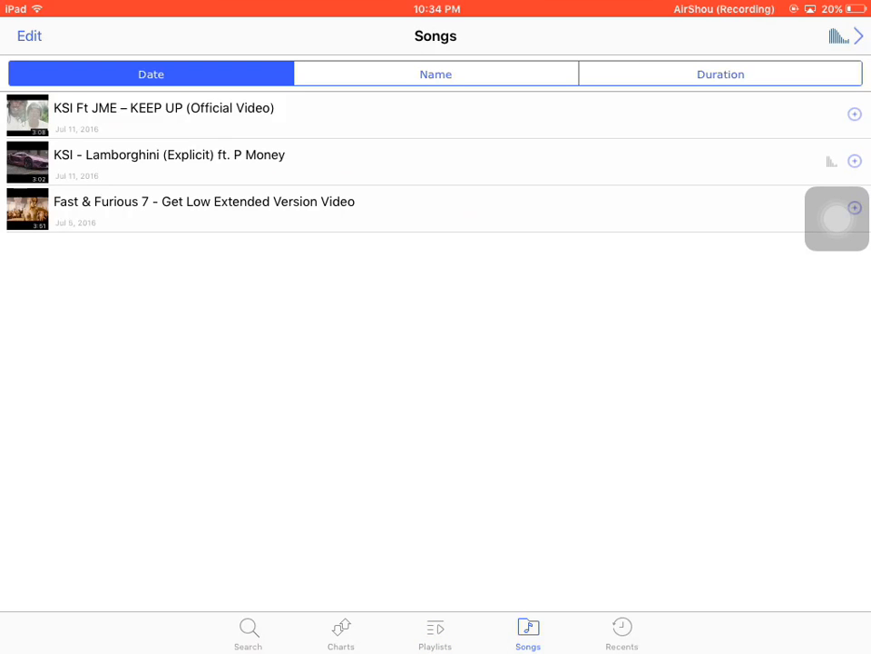
{"action": "scroll", "scroll_direction": "down", "scroll_amount": 3}
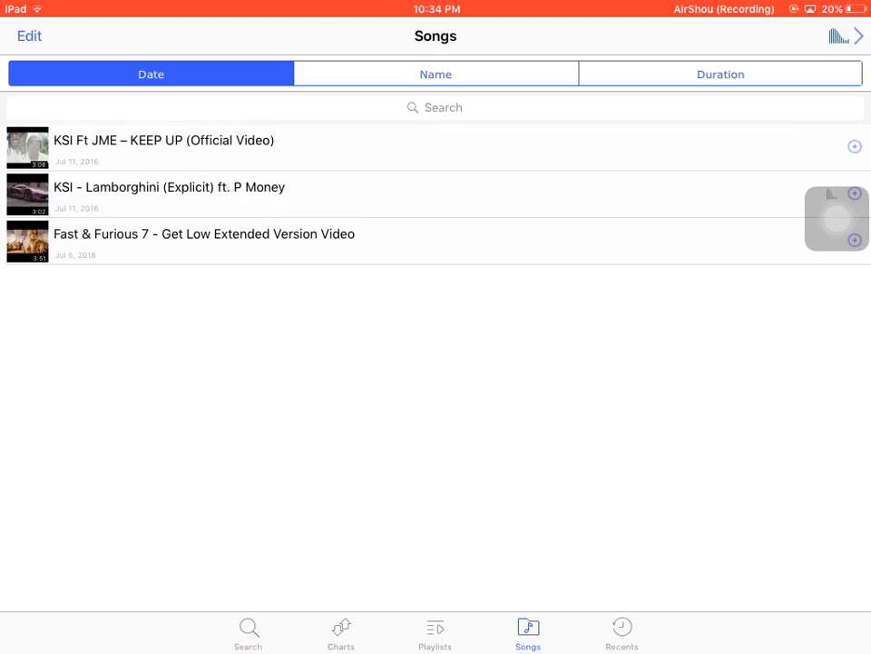
{"action": "left_click", "coordinate": [721, 73]}
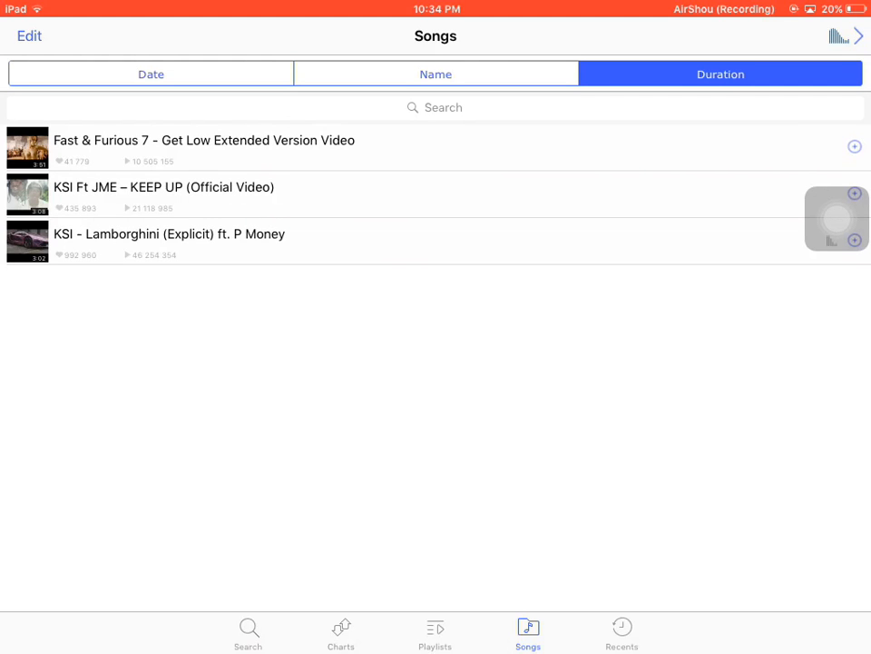
{"action": "left_click", "coordinate": [151, 73]}
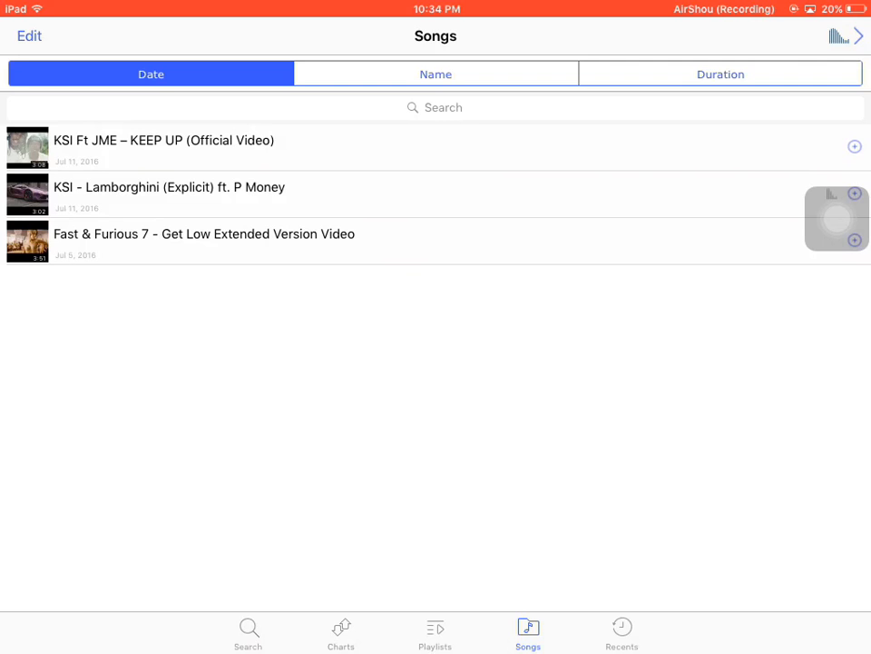
{"action": "left_click", "coordinate": [622, 633]}
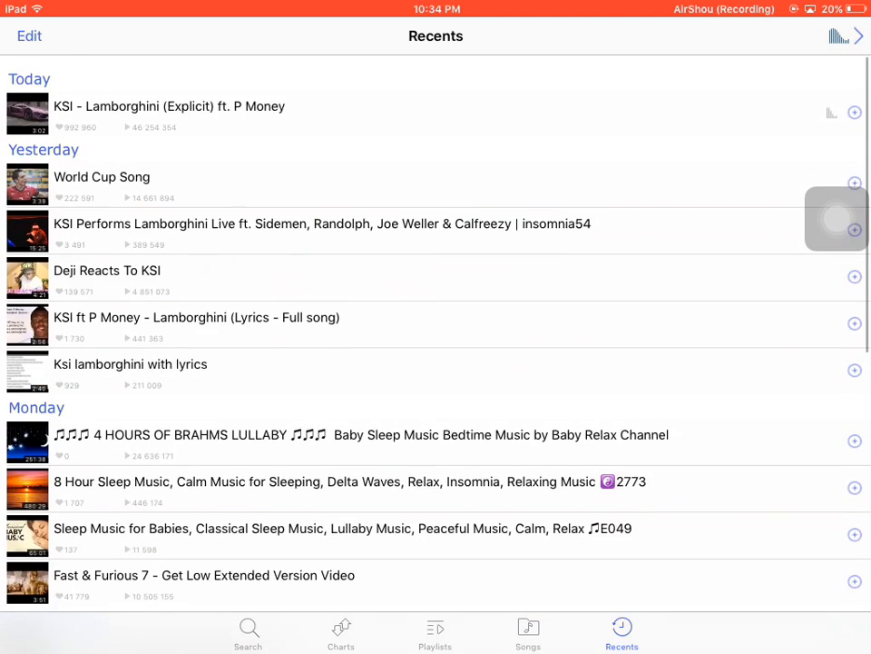
- Scroll through the 'ksi lamborghini lyrics' search results, then exit to the iPad Home Screen
{"action": "left_click", "coordinate": [248, 633]}
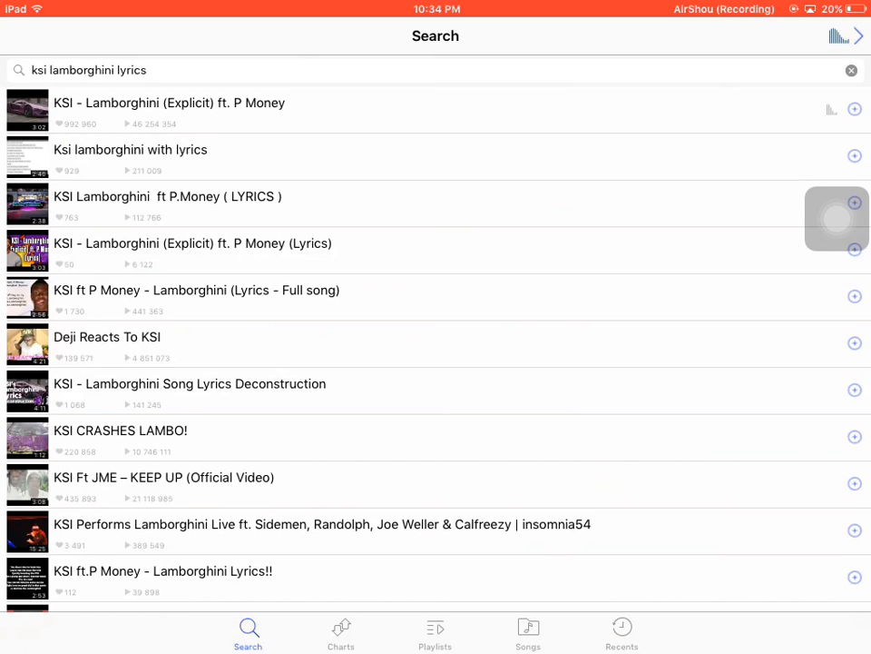
{"action": "scroll", "scroll_direction": "down", "scroll_amount": 3}
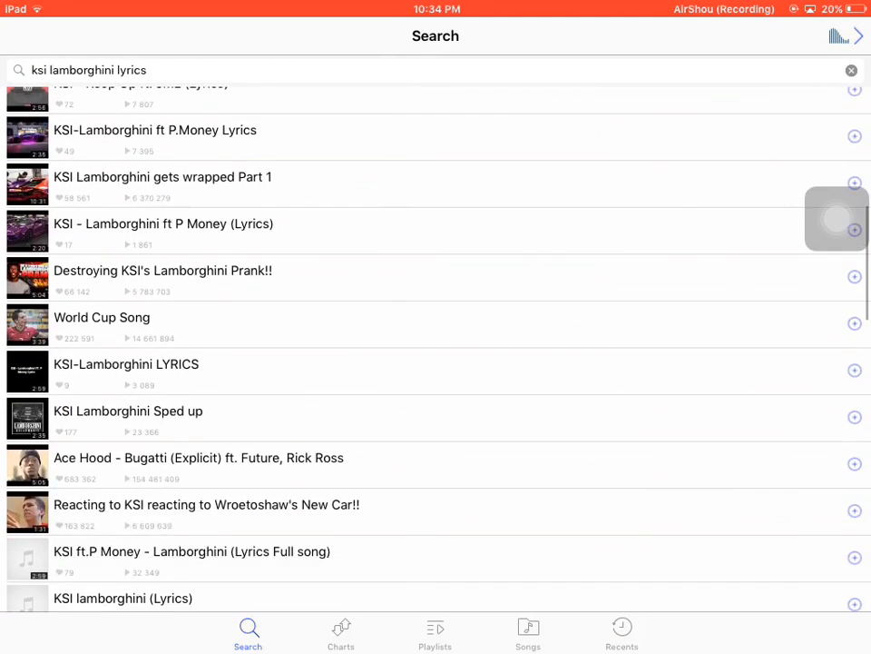
{"action": "scroll", "scroll_direction": "down", "scroll_amount": 3}
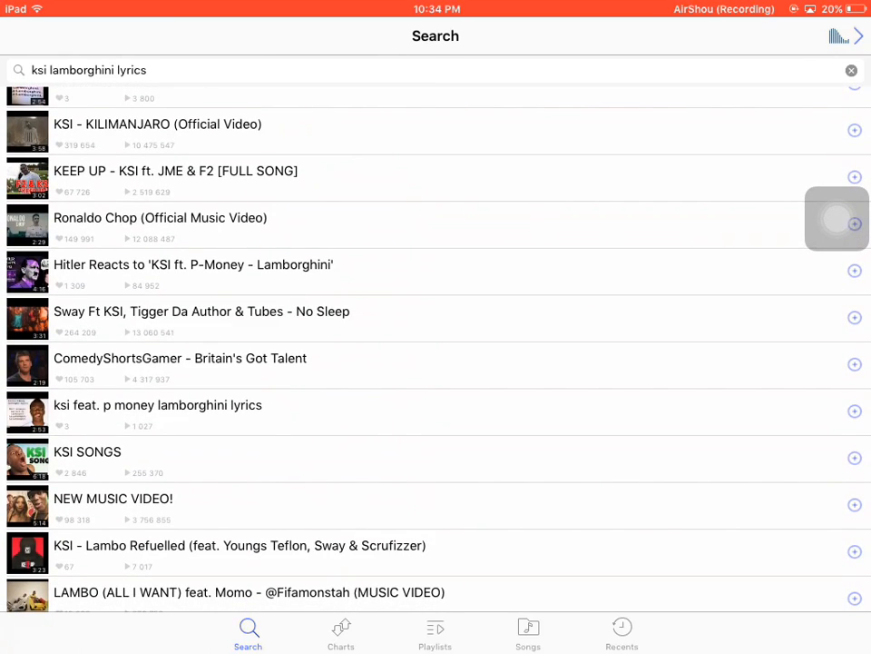
{"action": "key", "text": "home"}
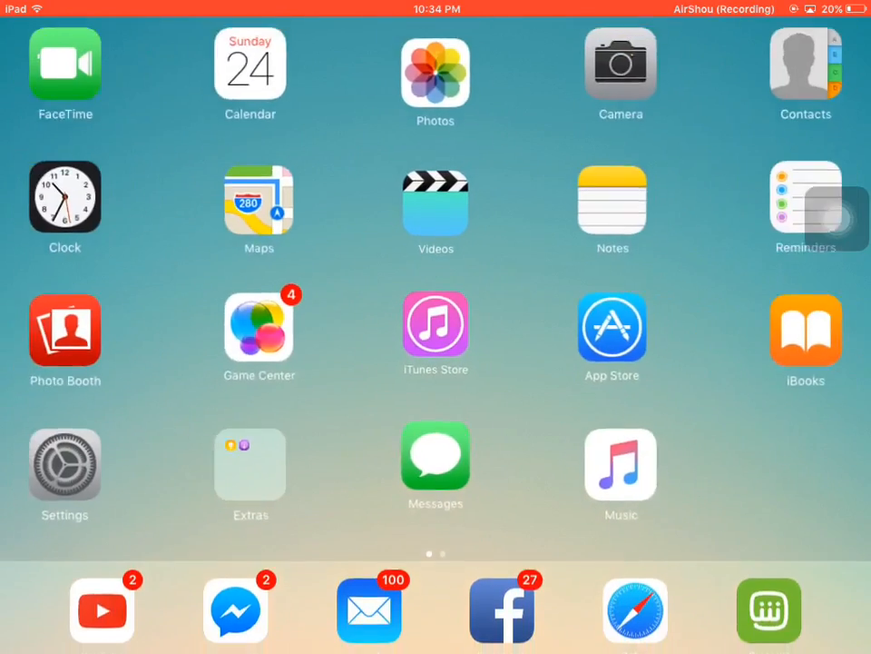